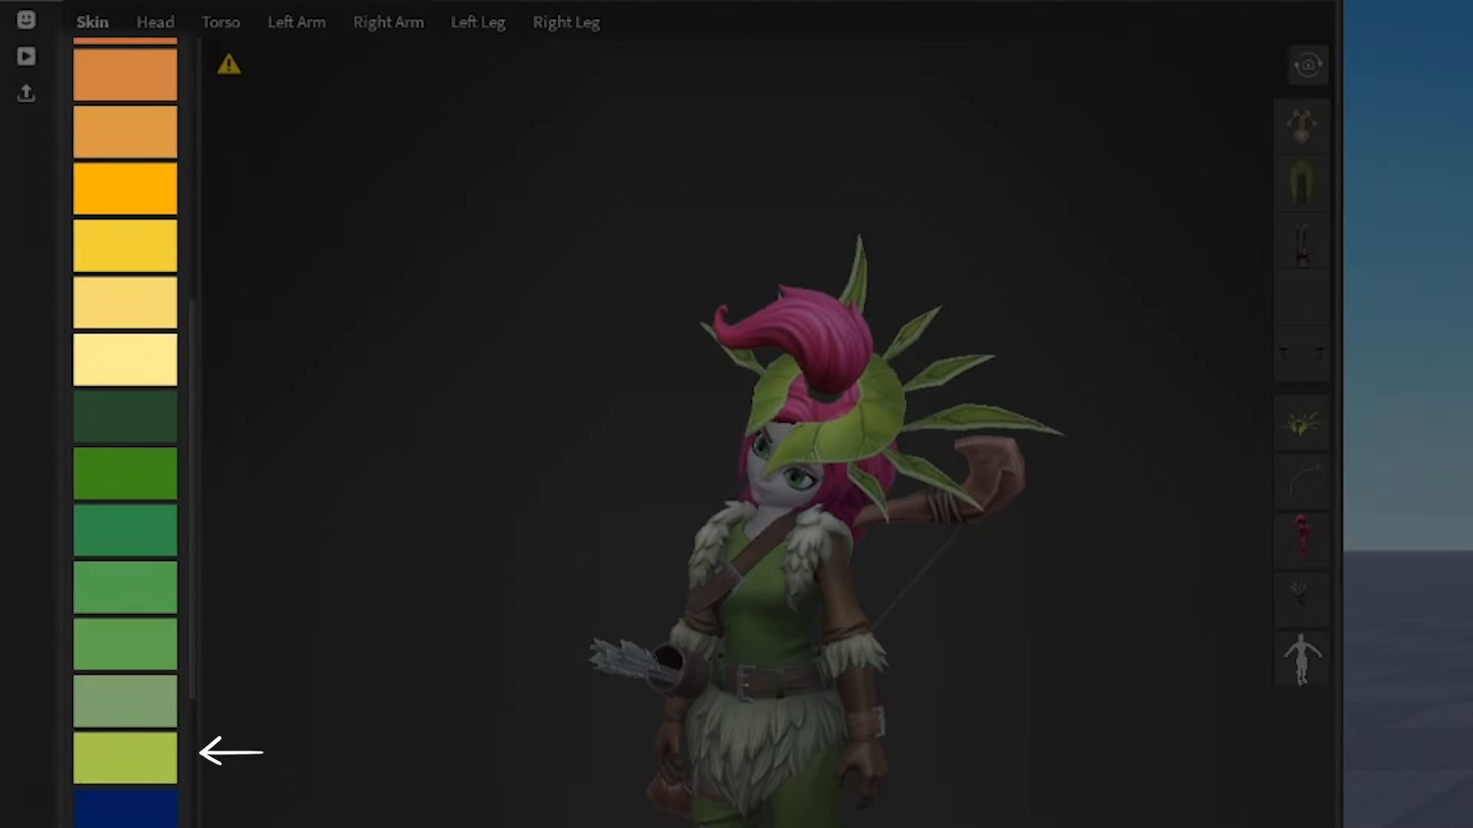
# Step: Apply the lime-green skin colour swatch to the archer girl in Avatar Setup
pyautogui.click(125, 754)
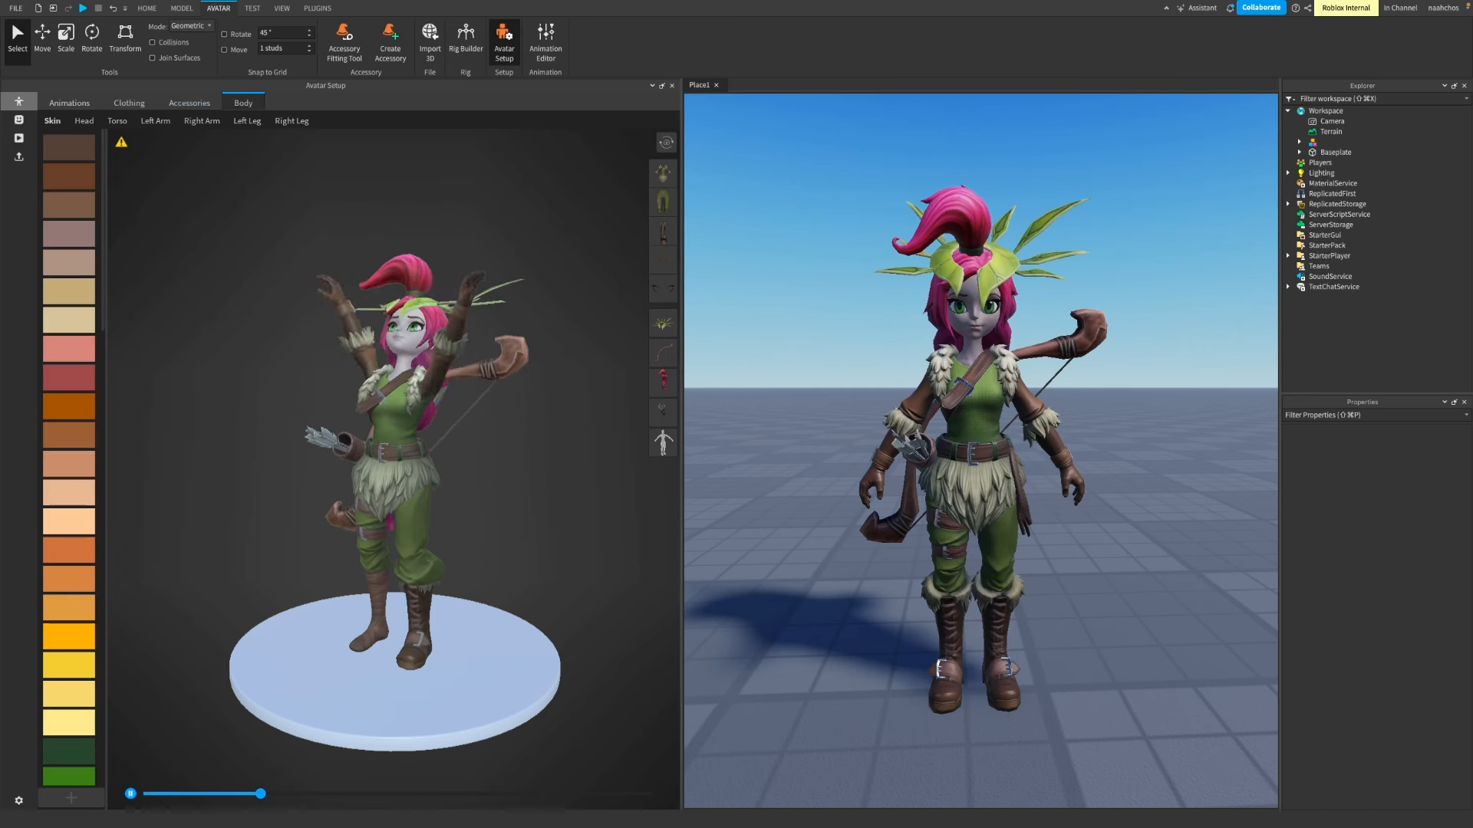
# Step: Switch to Blender to show the plain grey untextured female base body mesh
pyautogui.click(188, 103)
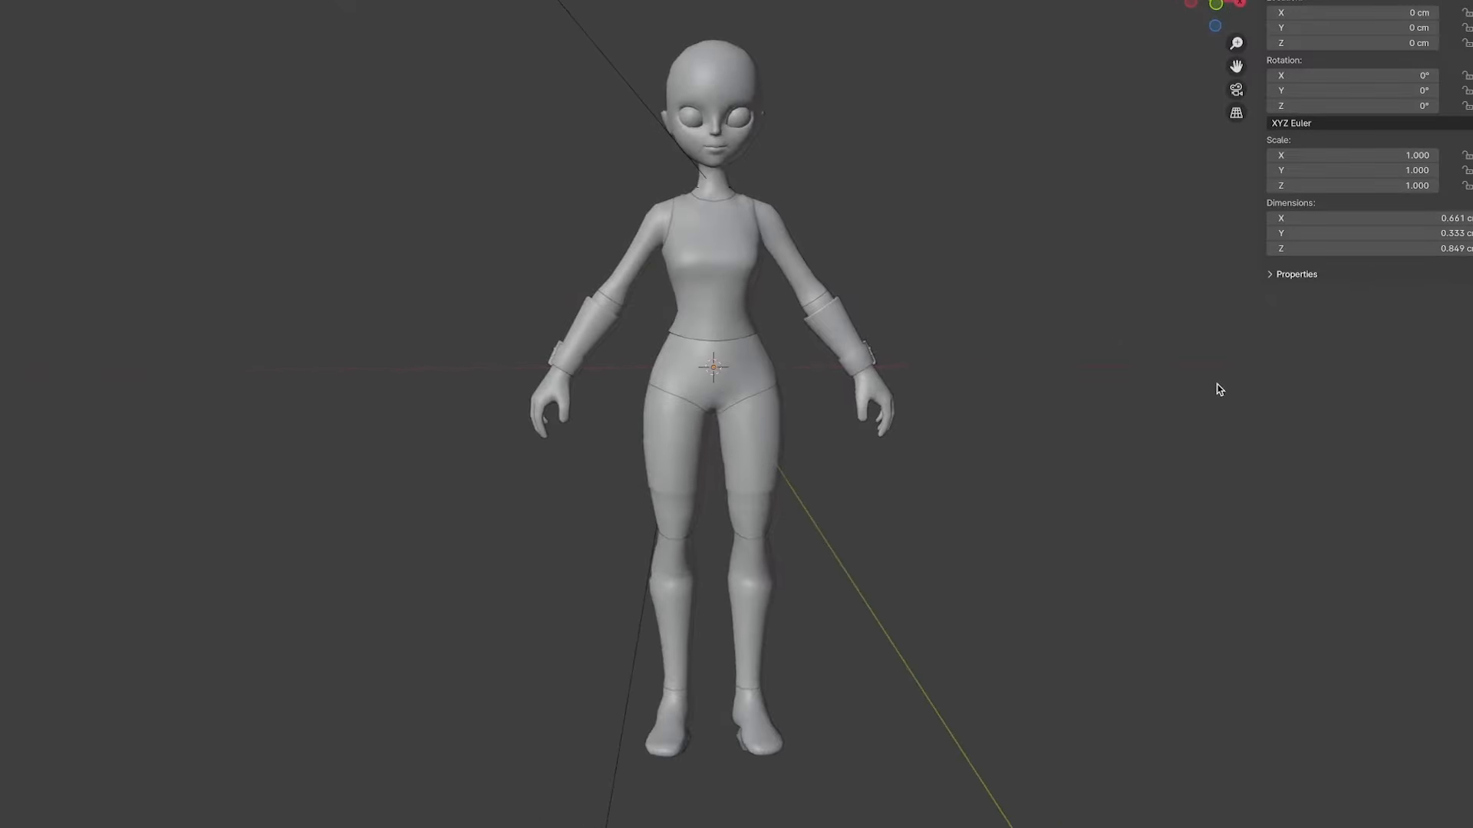
# Step: Paint hair bone weights in Weight Paint mode with the Draw brush
pyautogui.click(480, 11)
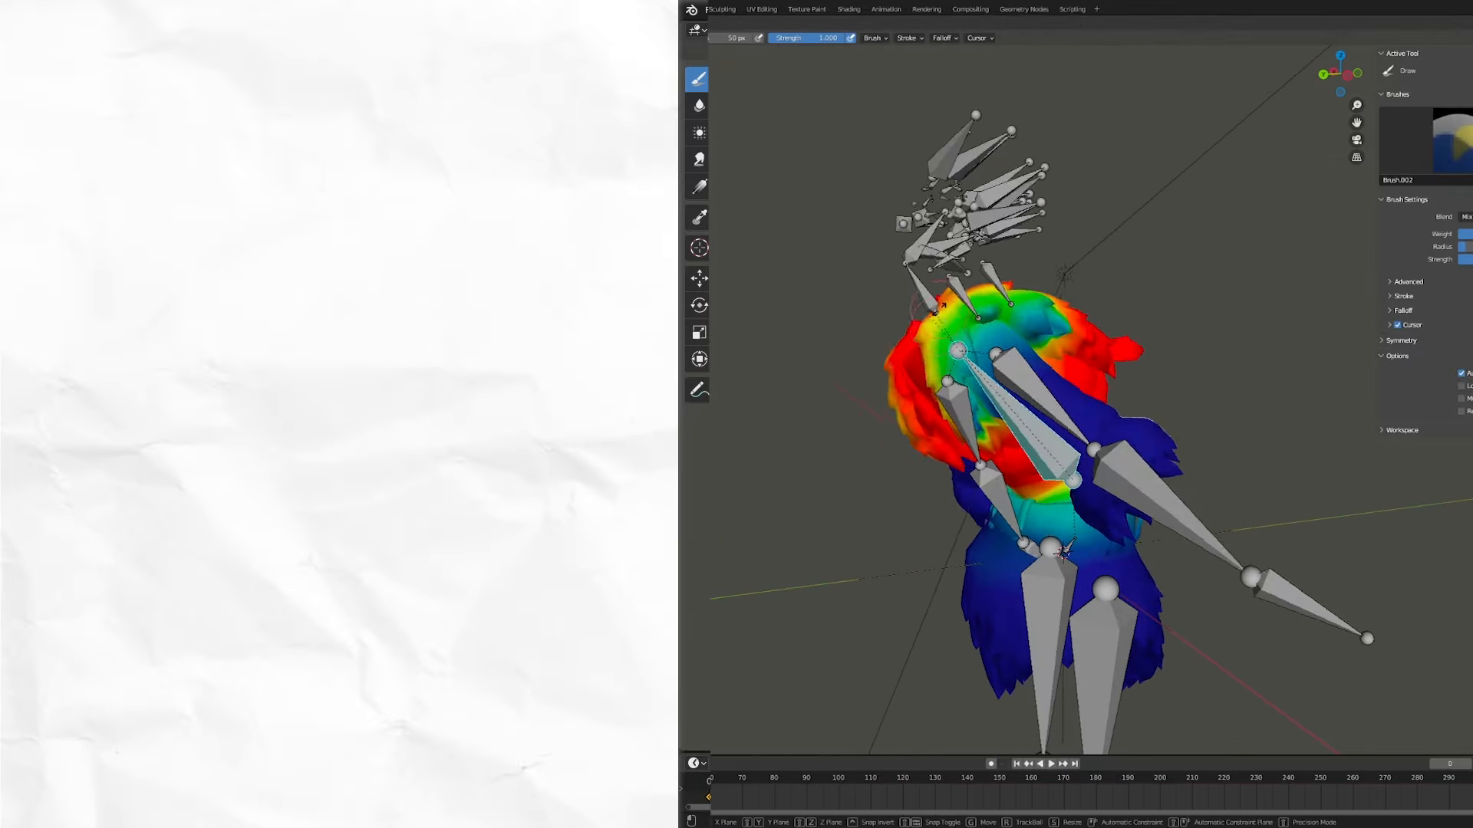
# Step: Add pose-name Frame properties to Head_Geo and select Head_OuterCage in the Outliner
pyautogui.click(160, 8)
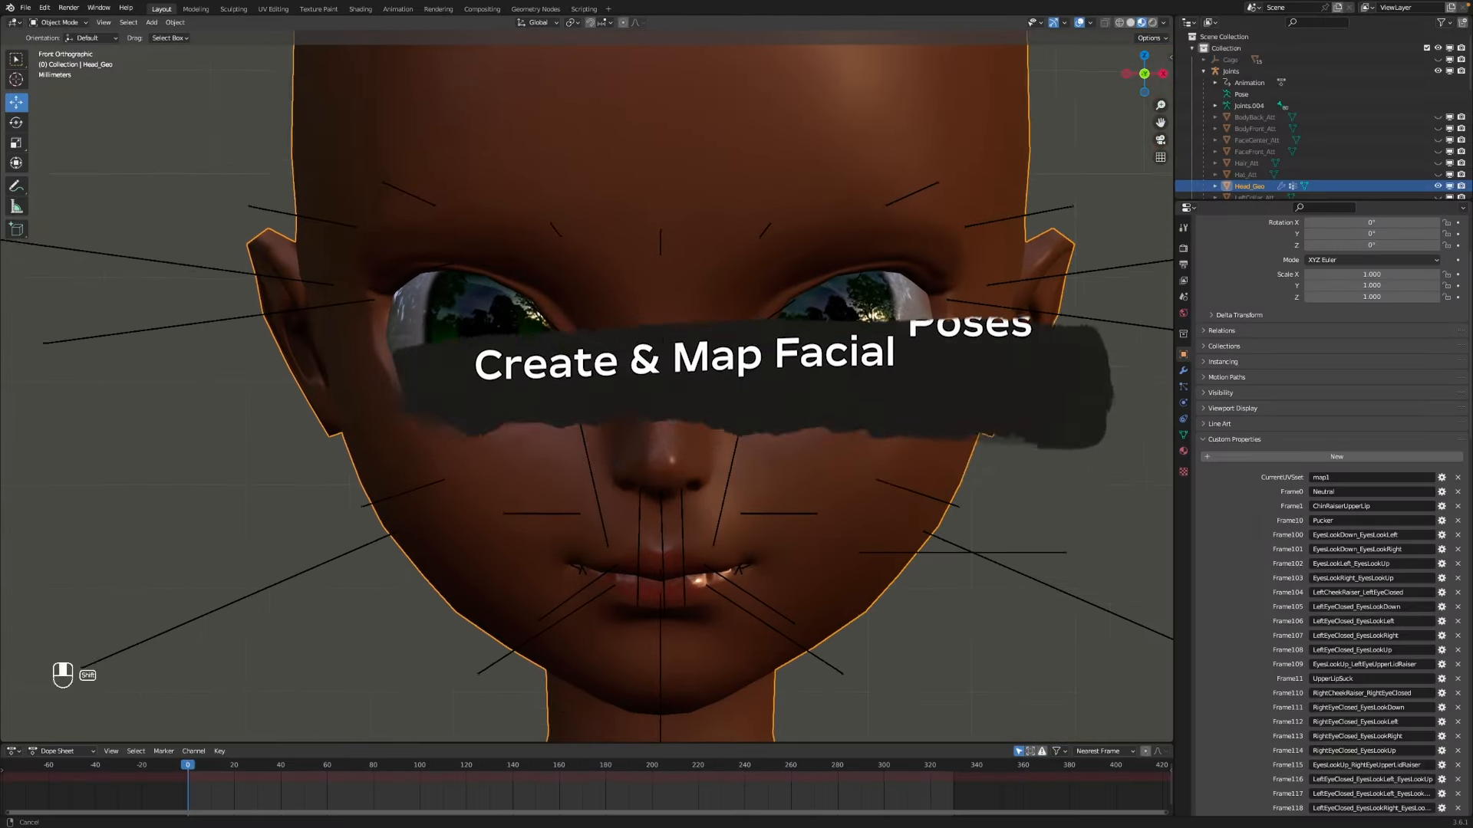
pyautogui.click(756, 765)
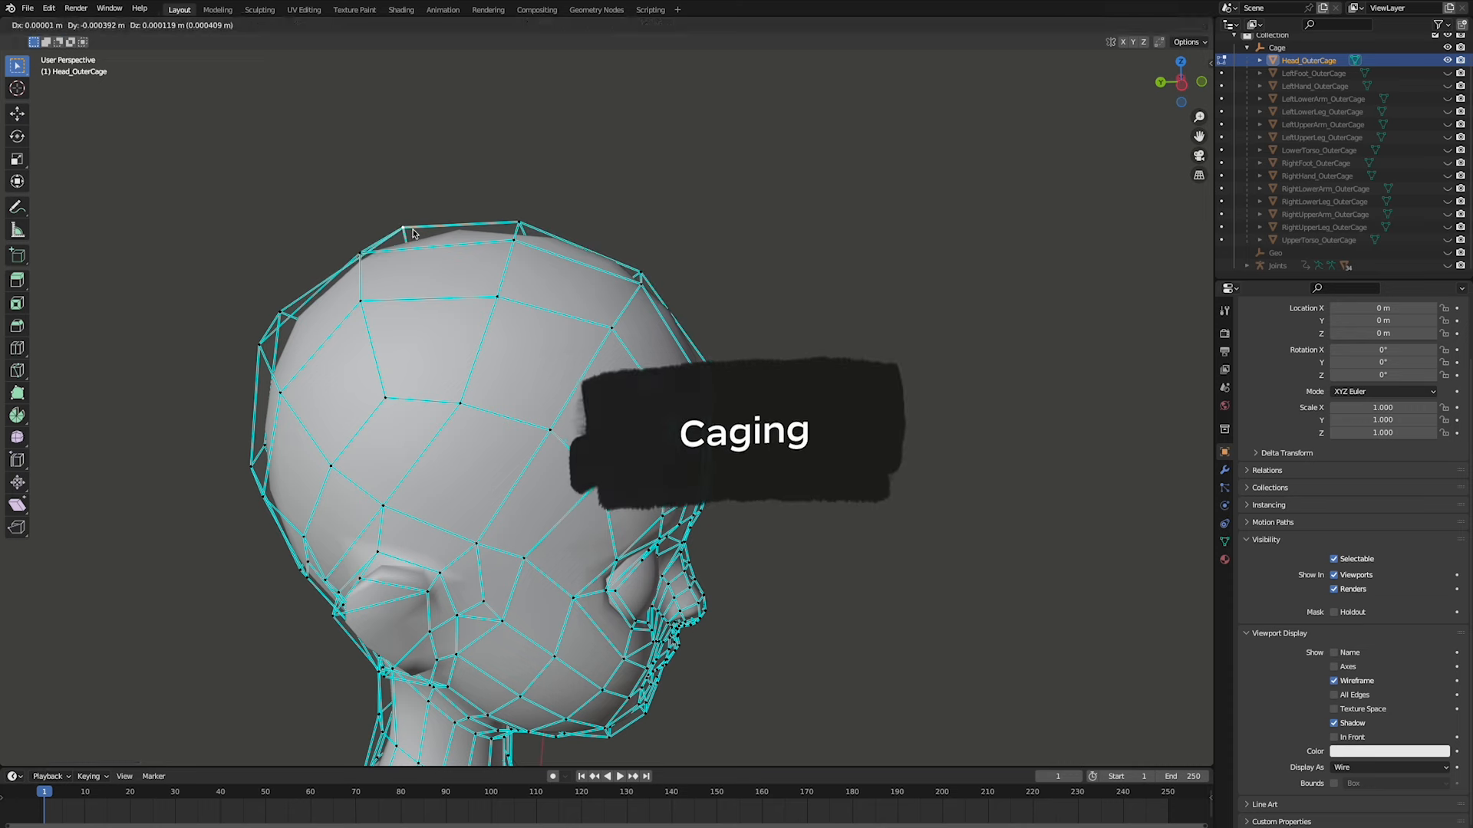
# Step: Move Head_OuterCage vertices closer to the head in Edit Mode, then return to Object Mode
pyautogui.press('Tab')
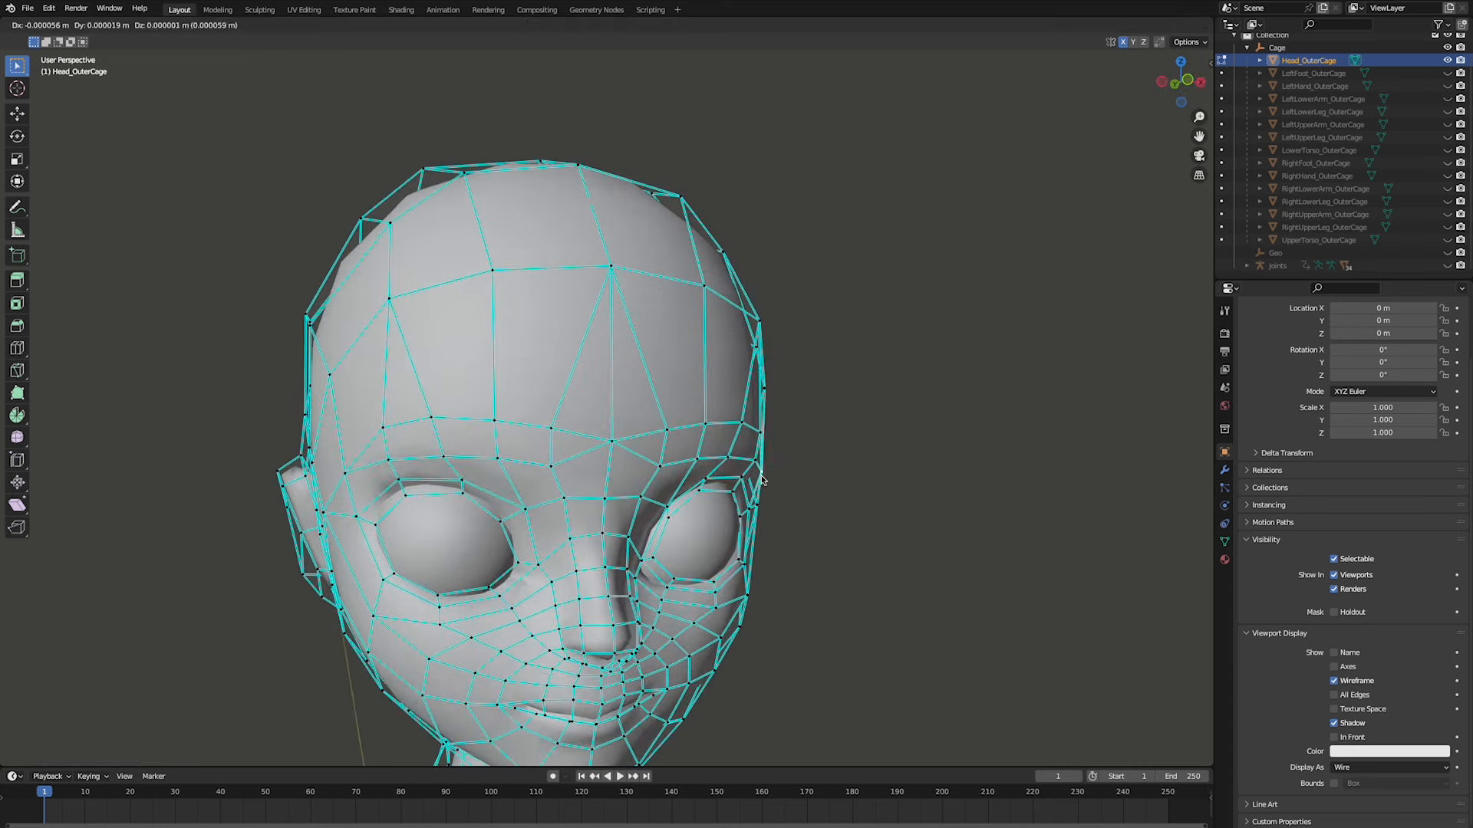
pyautogui.press('Tab')
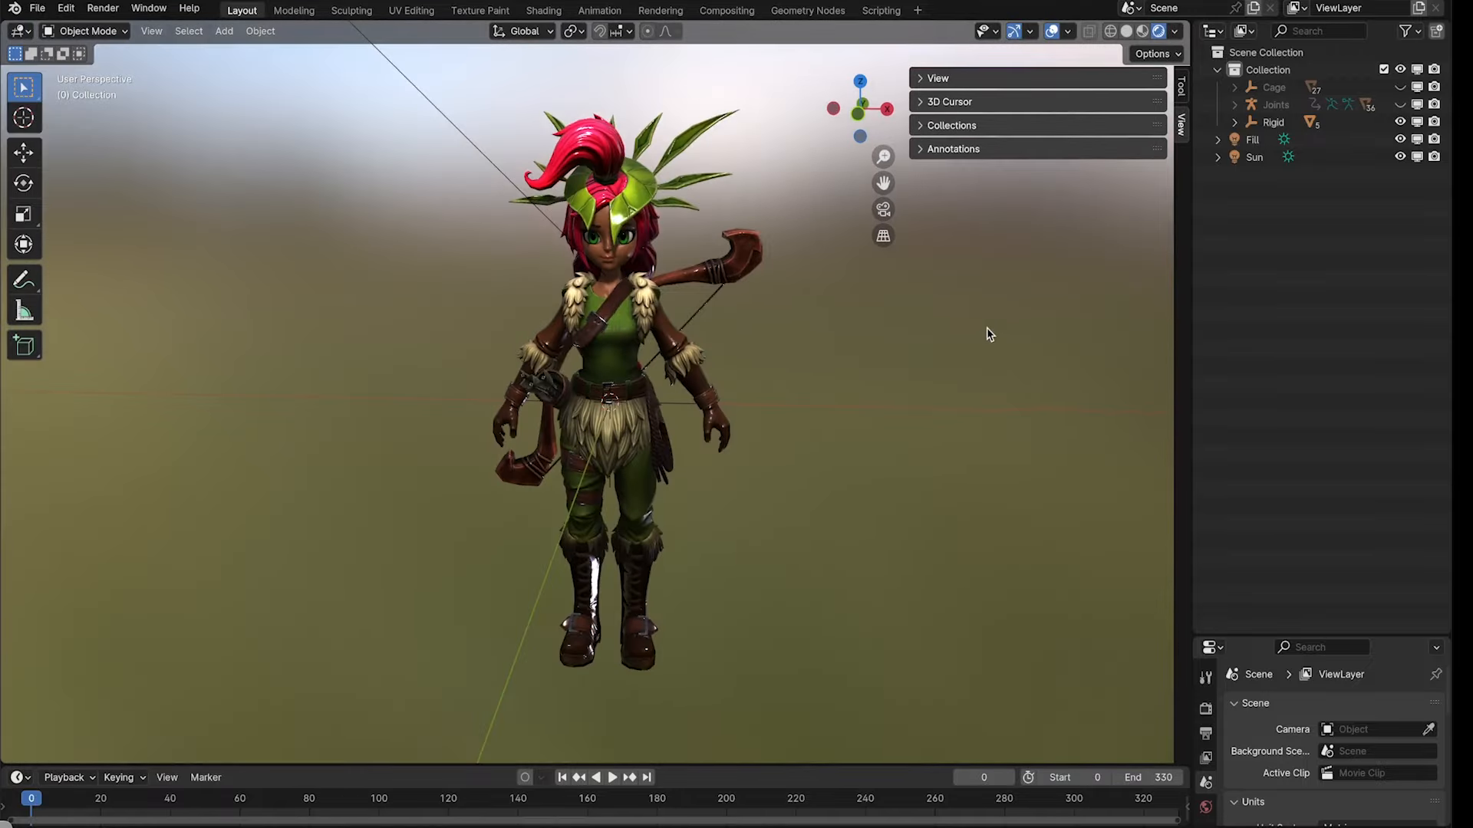
# Step: Export the archer character from Blender as an FBX file
pyautogui.click(37, 10)
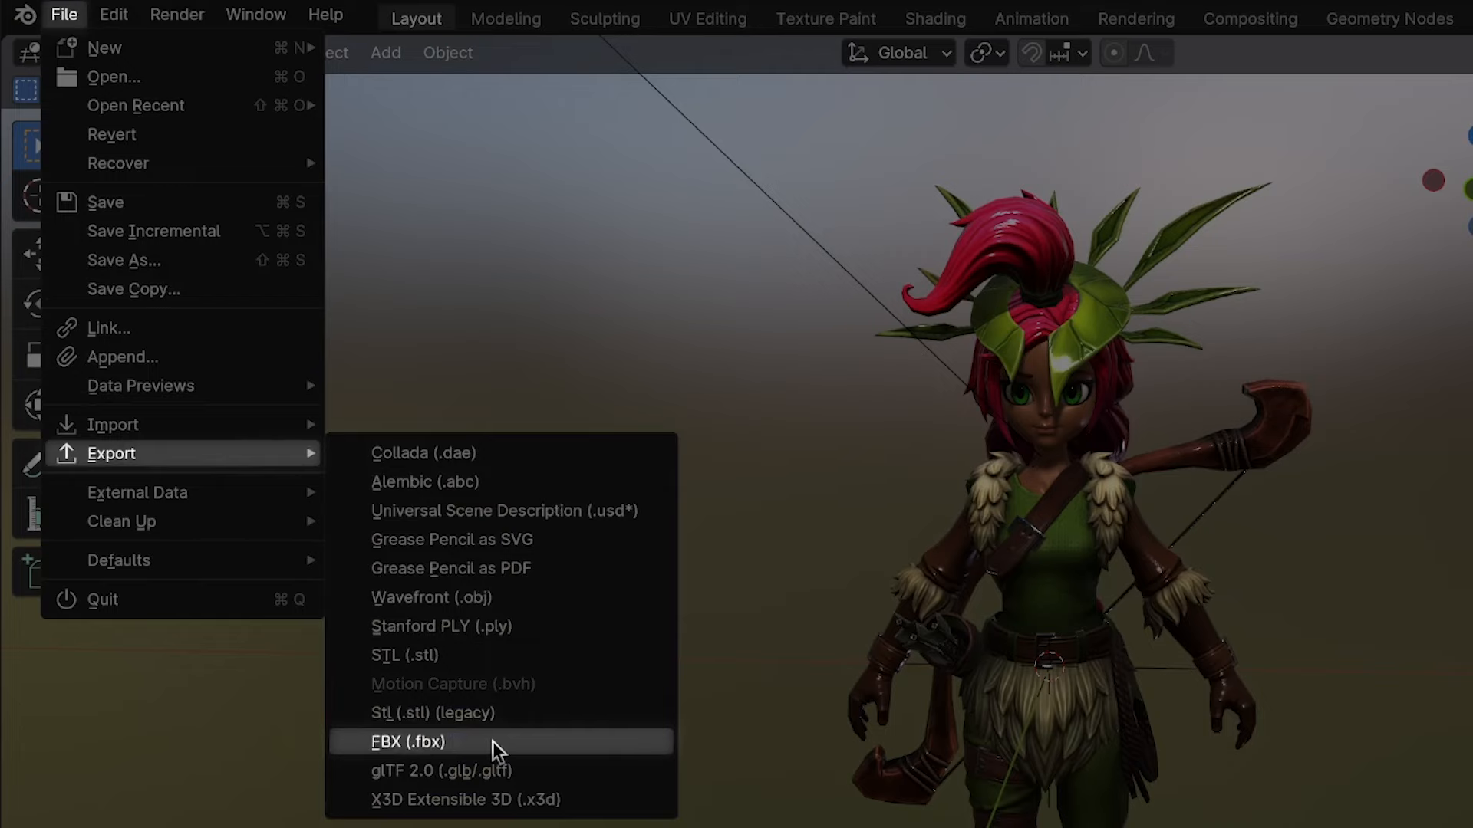
pyautogui.click(405, 741)
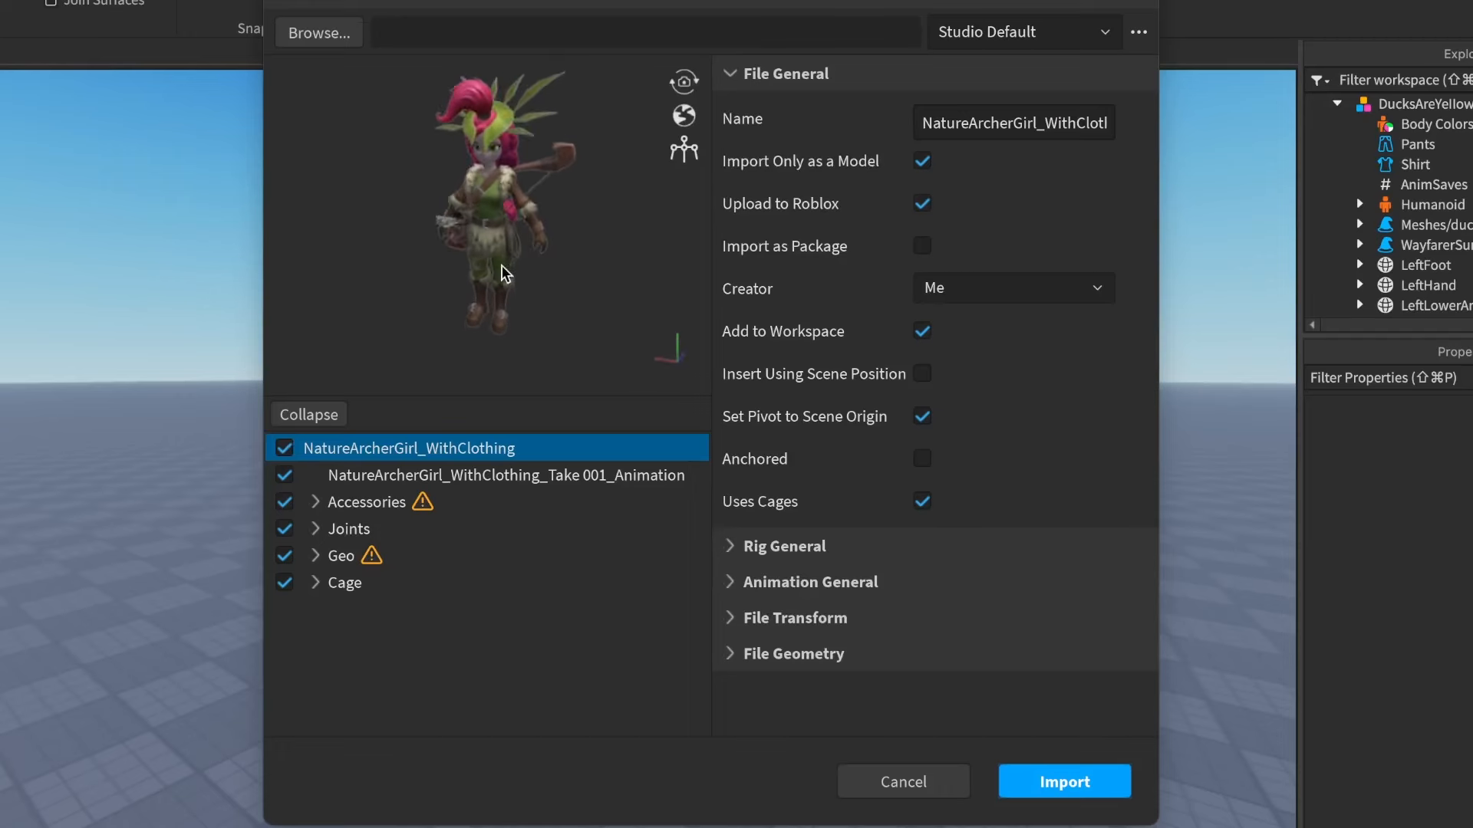
# Step: Import NatureArcherGirl_WithClothing into the workspace and open her in Avatar Setup
pyautogui.click(1063, 781)
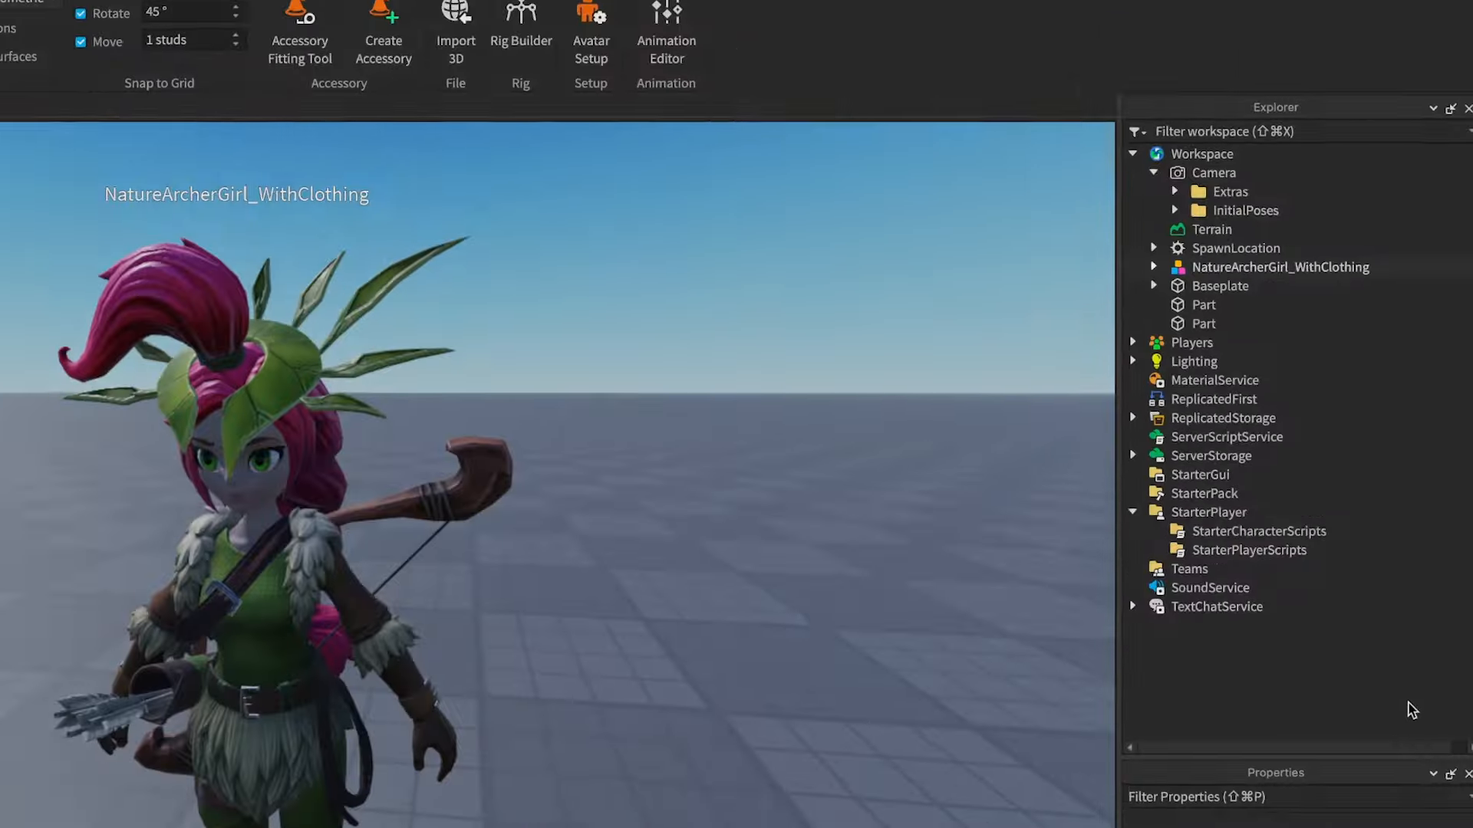
pyautogui.click(1277, 267)
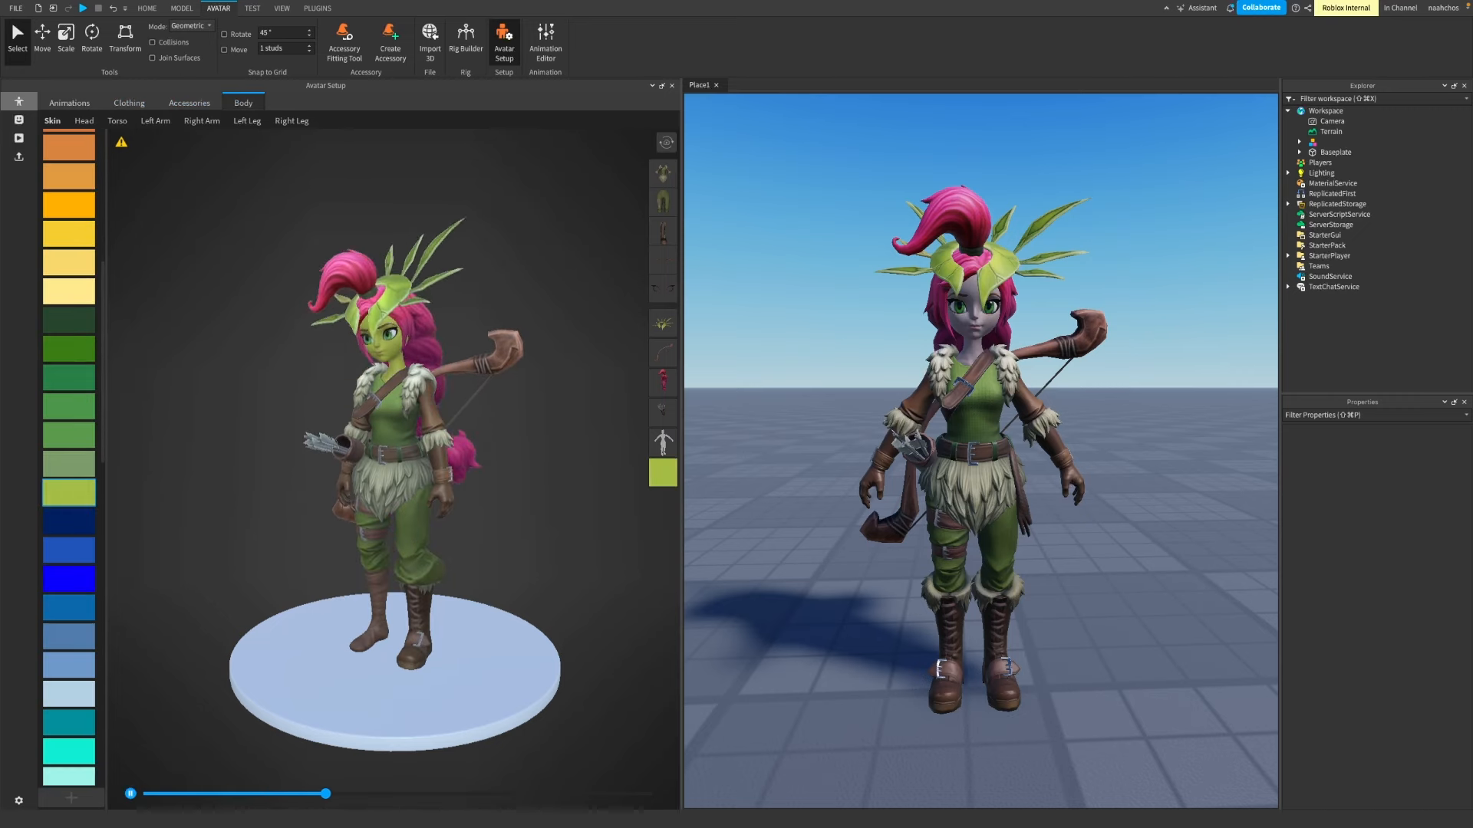
# Step: Preview facial Range of Motion, the Run movement animation and the Sneaky emote
pyautogui.click(188, 104)
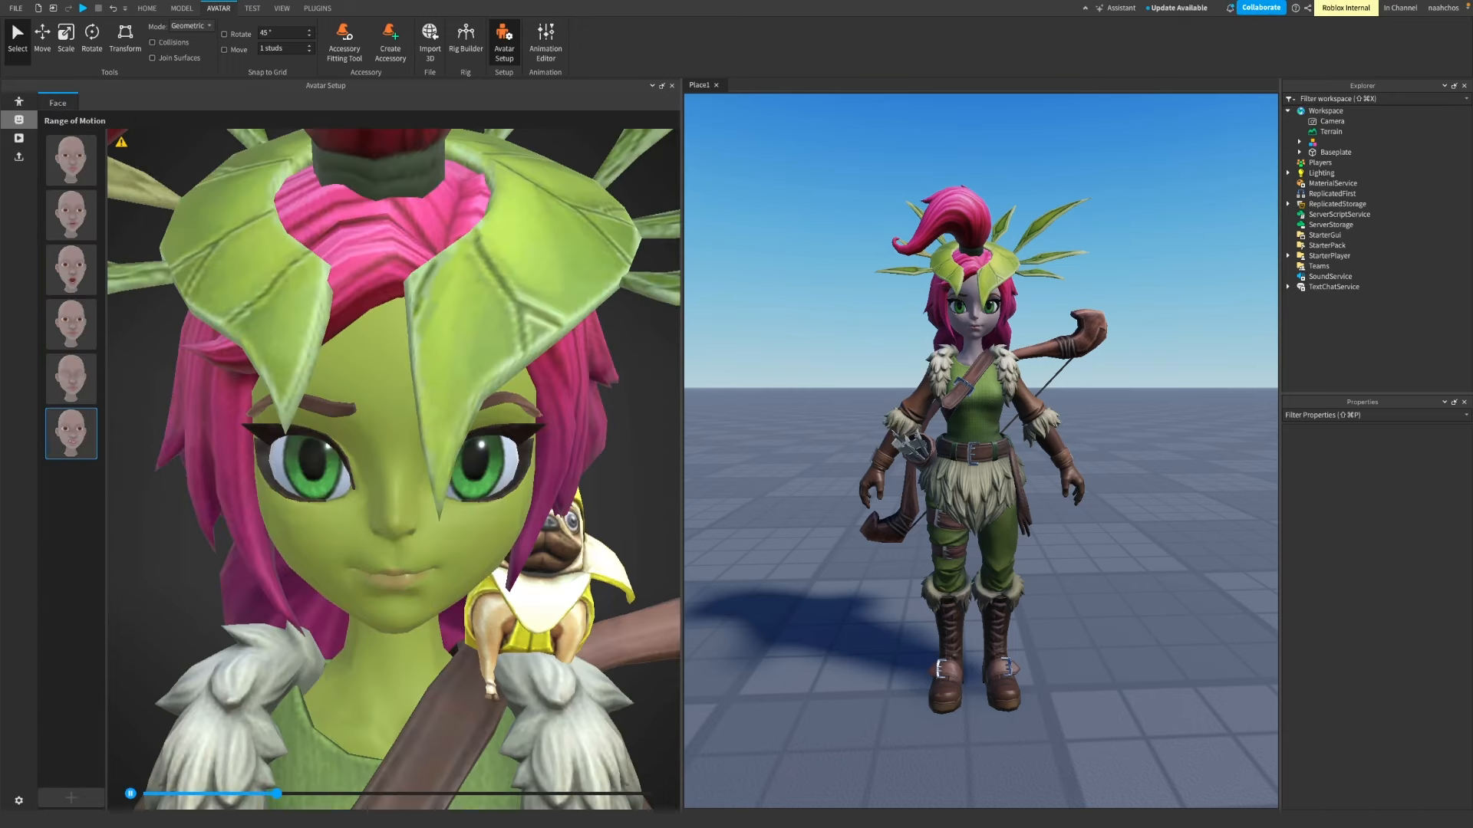
pyautogui.click(68, 102)
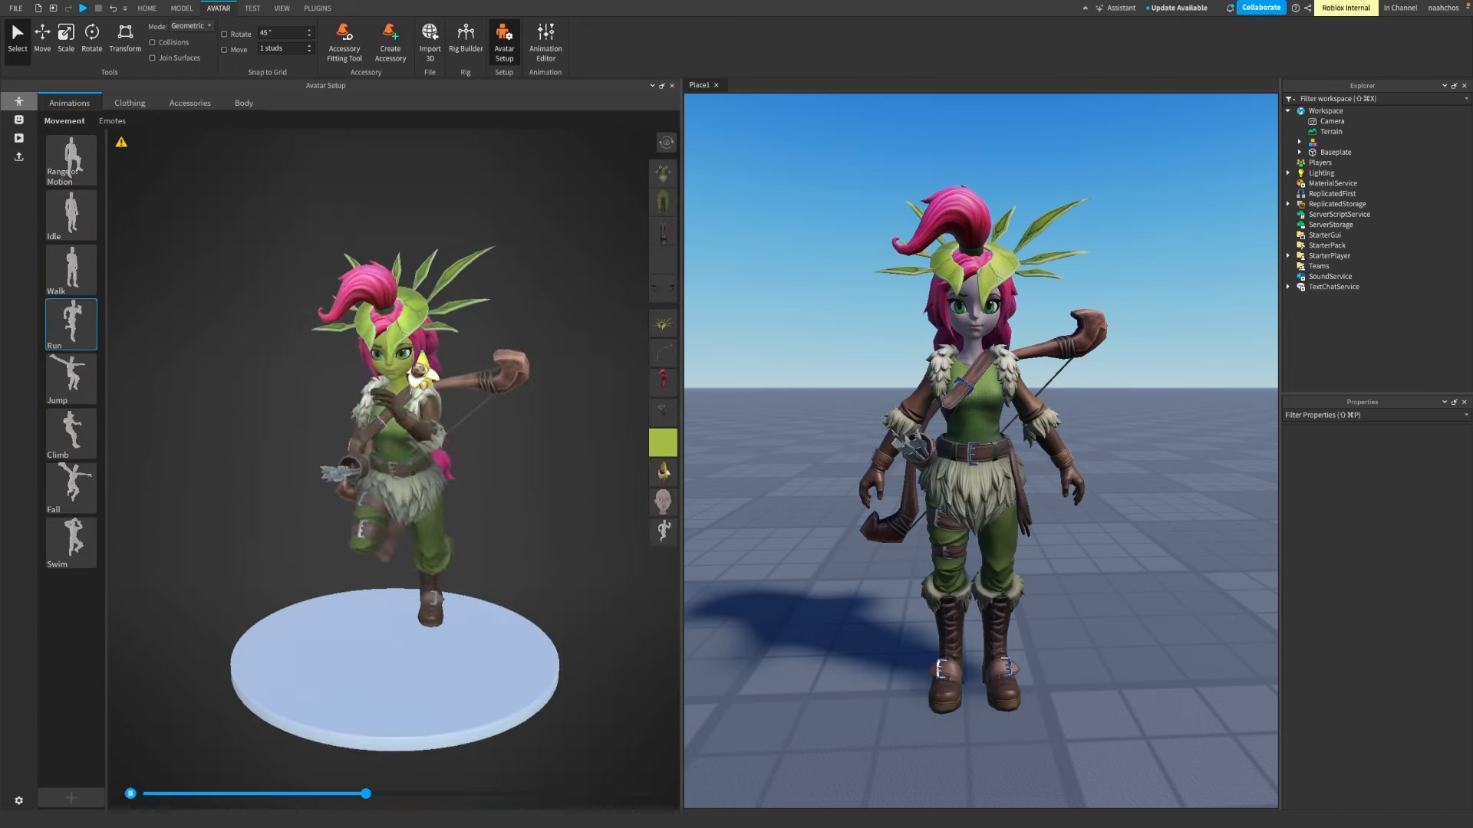
pyautogui.click(109, 121)
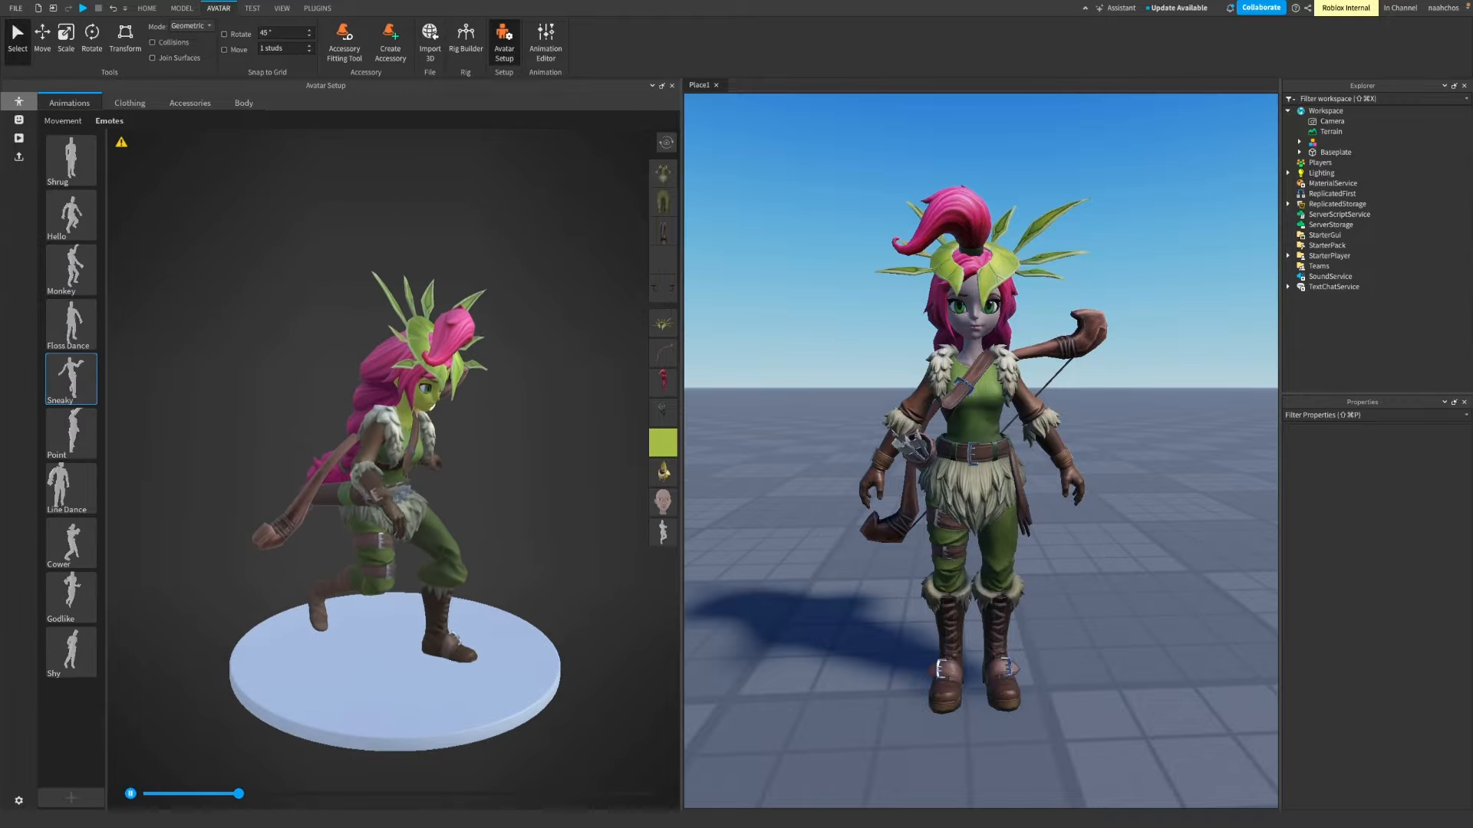